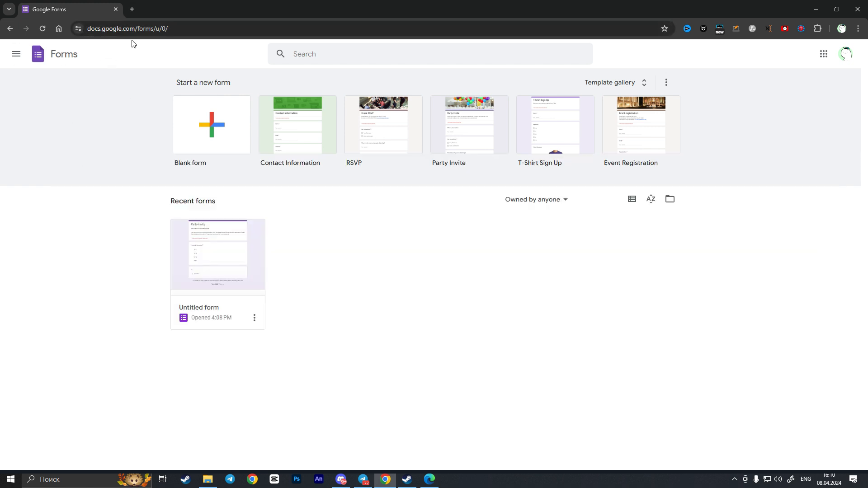
{"action": "mouse_move", "coordinate": [13, 202]}
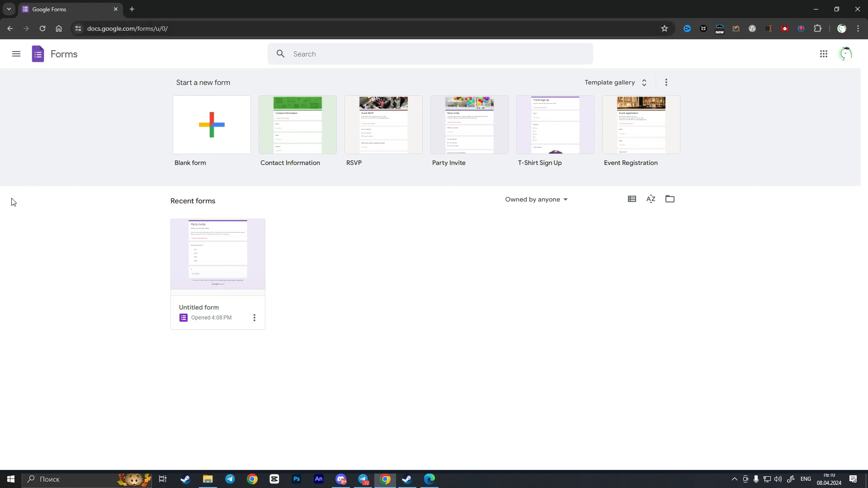
{"action": "mouse_move", "coordinate": [36, 68]}
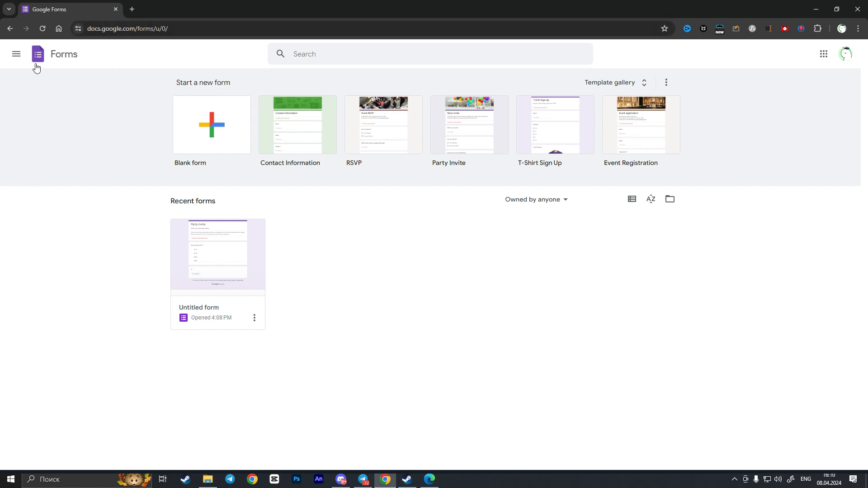
{"action": "mouse_move", "coordinate": [17, 54]}
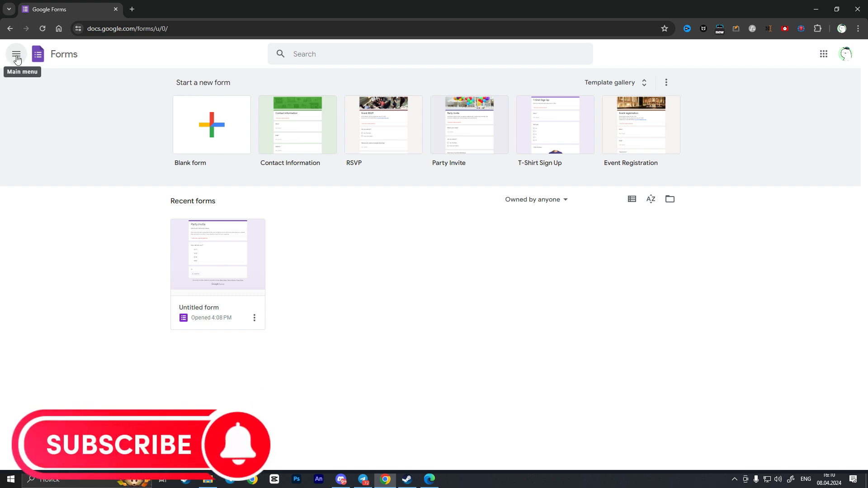
Step: Bring up the Forms Settings dialog from the main menu, showing English as the language
{"action": "left_click", "coordinate": [16, 55]}
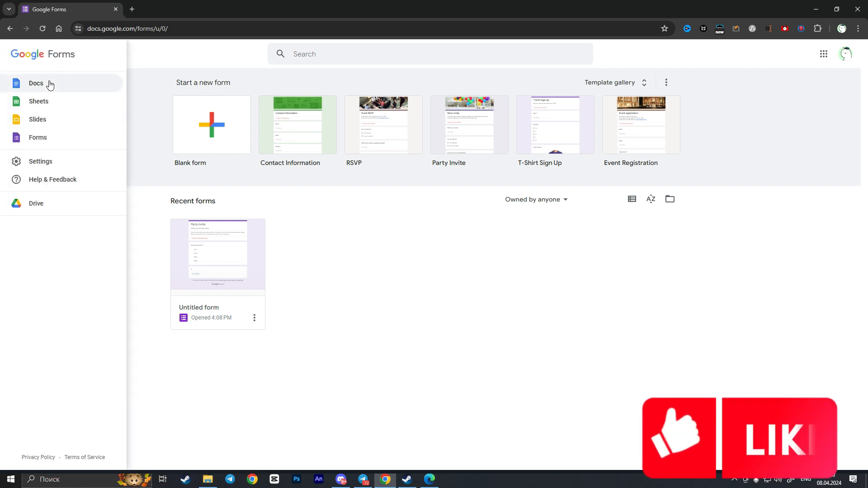
{"action": "mouse_move", "coordinate": [41, 161]}
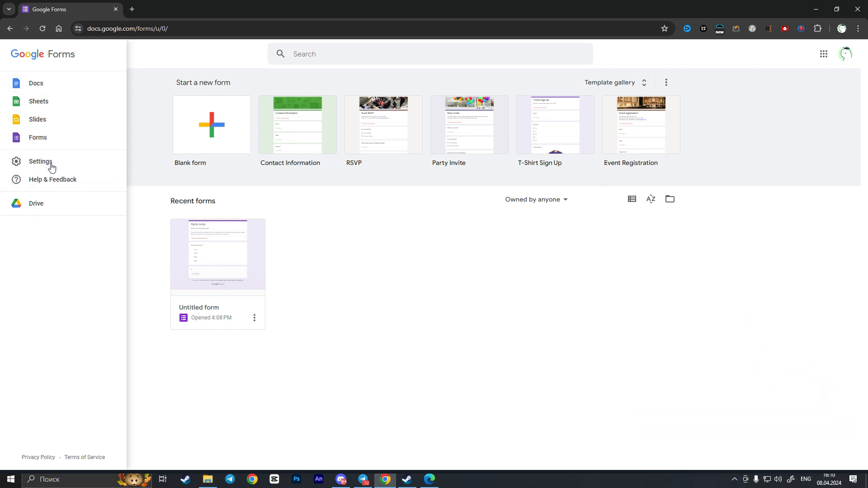
{"action": "left_click", "coordinate": [41, 161]}
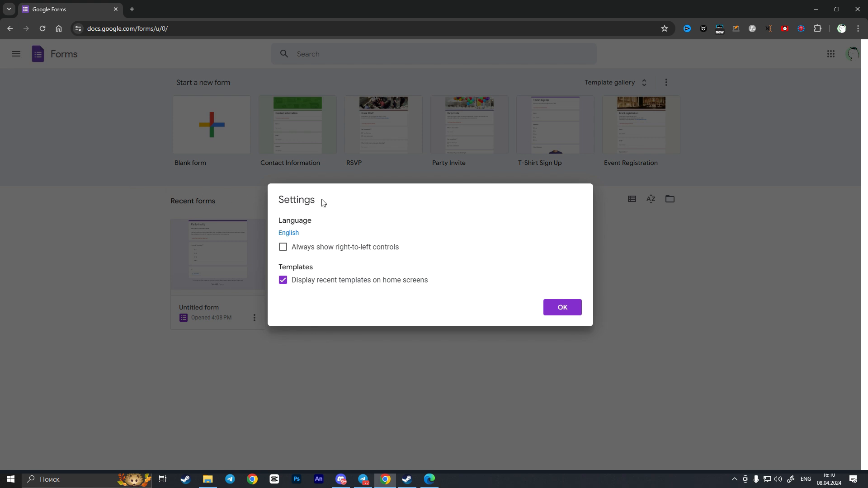
{"action": "mouse_move", "coordinate": [280, 221]}
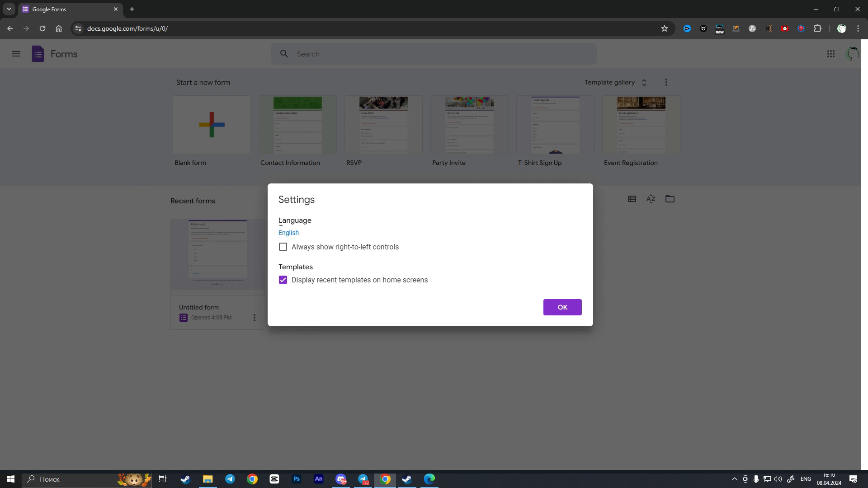
{"action": "mouse_move", "coordinate": [289, 233]}
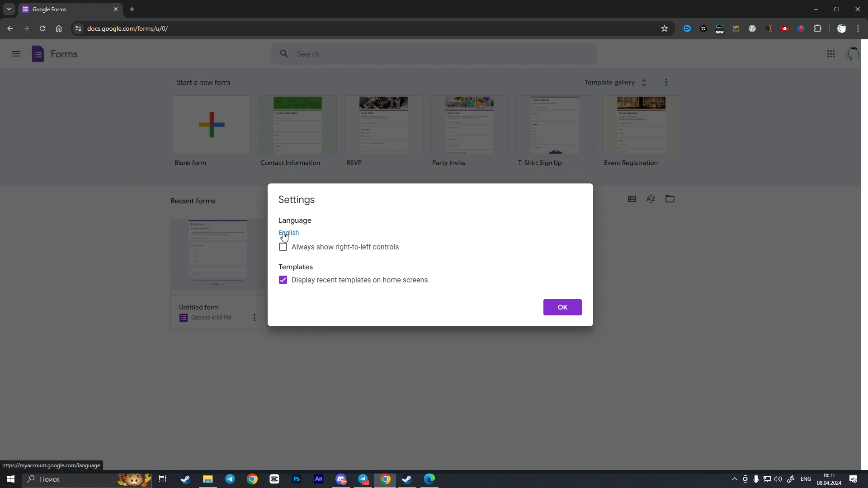
{"action": "mouse_move", "coordinate": [289, 236]}
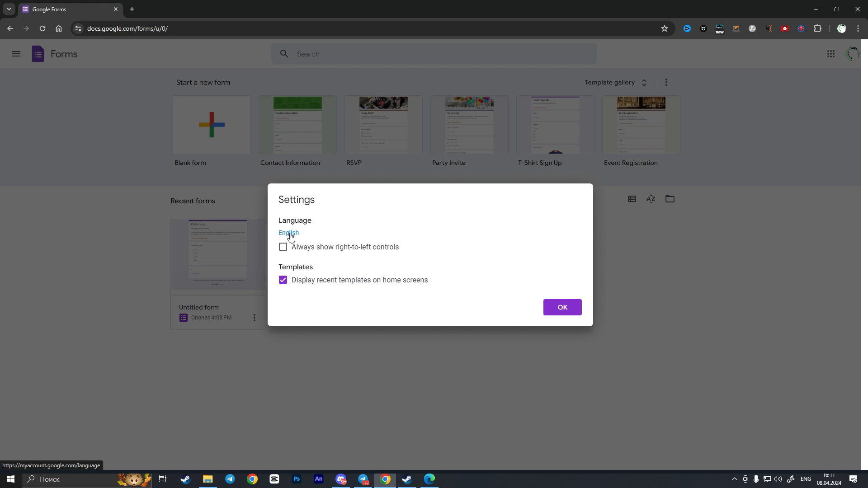
Step: Follow the English link to the Google Account Language page in a new tab
{"action": "left_click", "coordinate": [287, 232]}
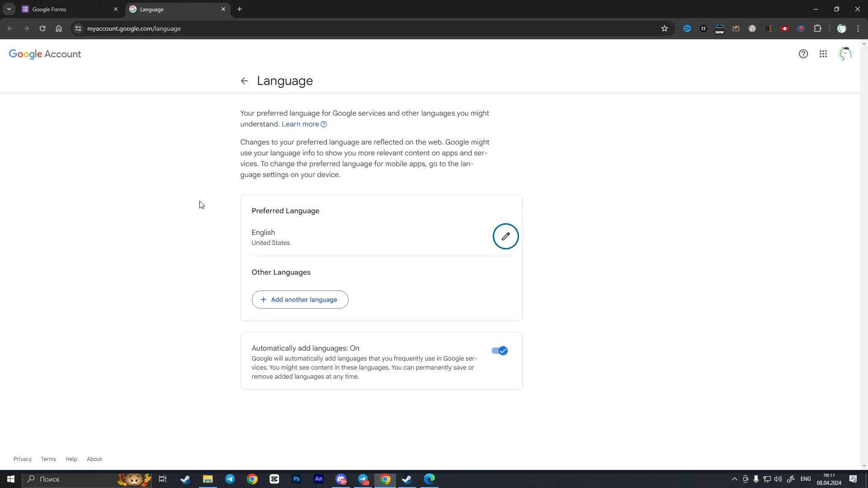
{"action": "mouse_move", "coordinate": [179, 288]}
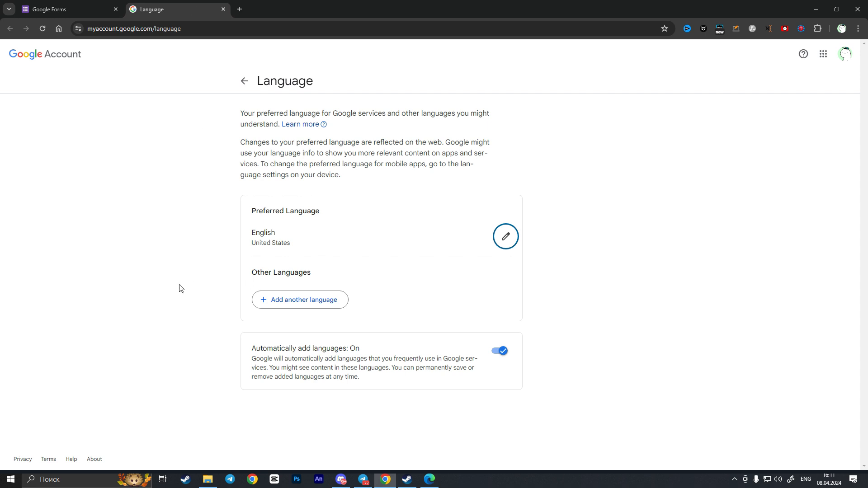
{"action": "mouse_move", "coordinate": [287, 224]}
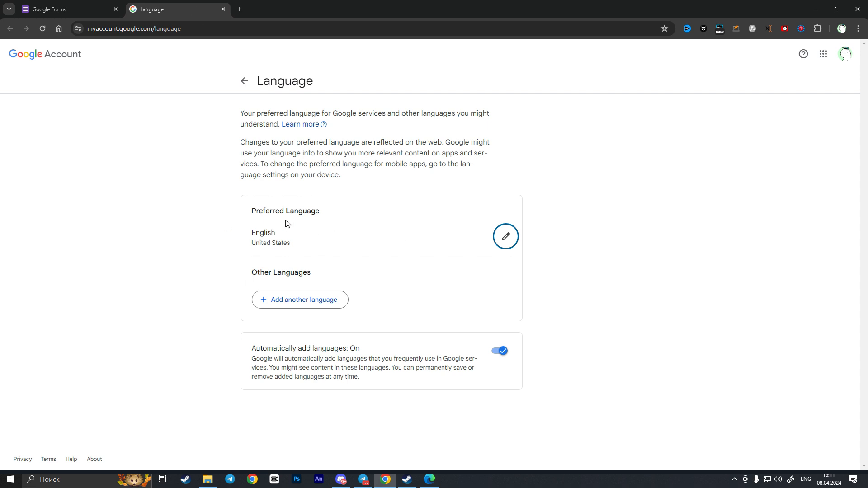
{"action": "mouse_move", "coordinate": [266, 236]}
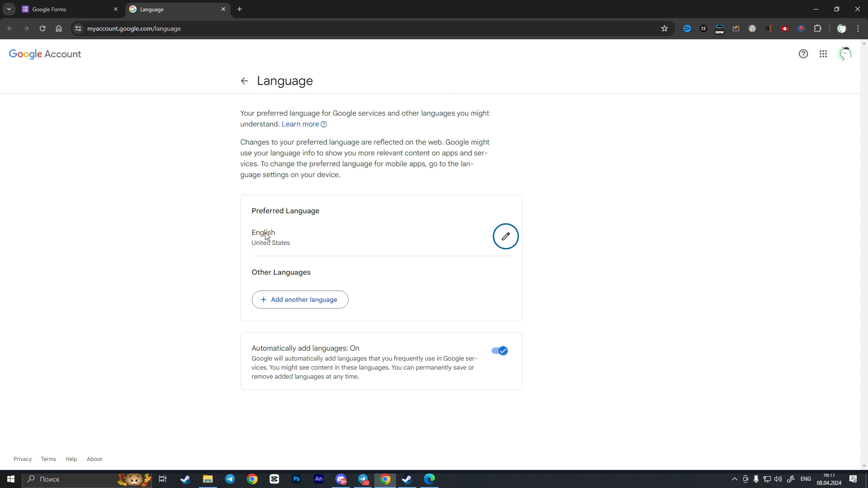
{"action": "mouse_move", "coordinate": [504, 236]}
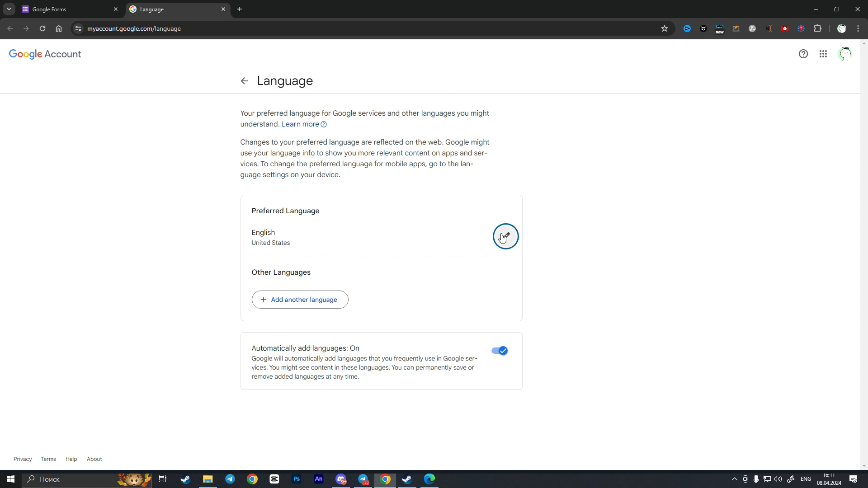
{"action": "mouse_move", "coordinate": [500, 244]}
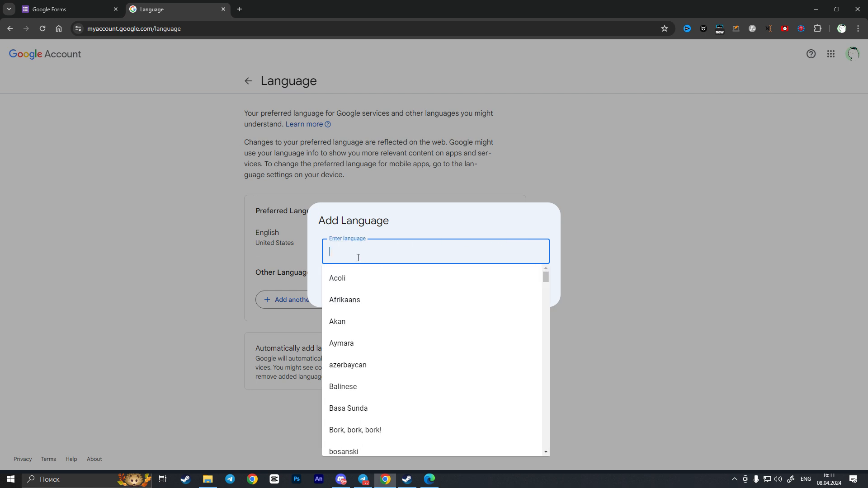
Step: Choose Deutsch with the Deutschland variant and save it as the preferred language
{"action": "scroll", "scroll_direction": "down", "scroll_amount": 3}
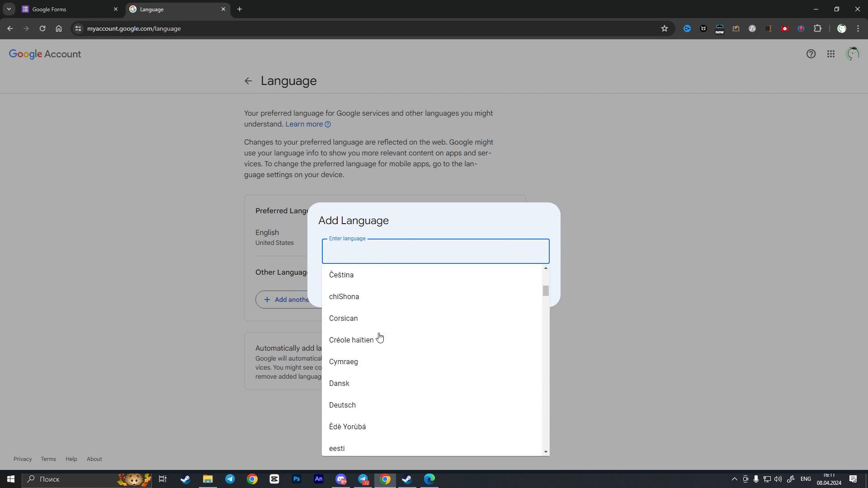
{"action": "scroll", "scroll_direction": "down", "scroll_amount": 3}
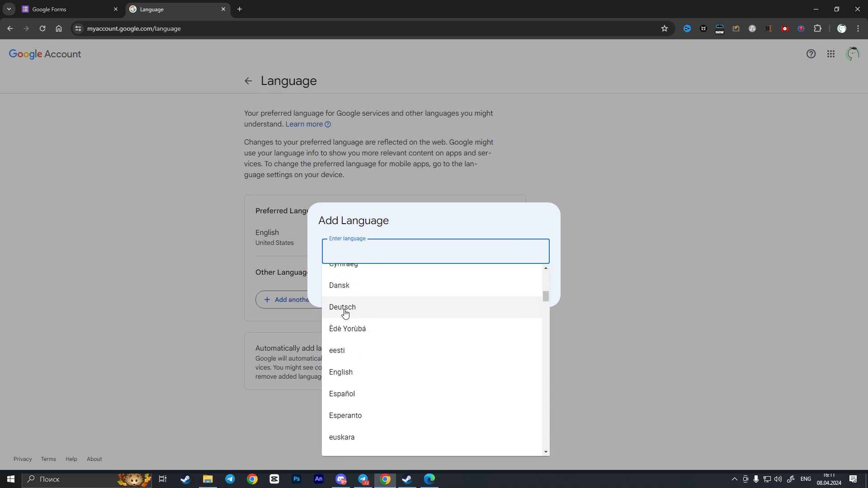
{"action": "left_click", "coordinate": [342, 308]}
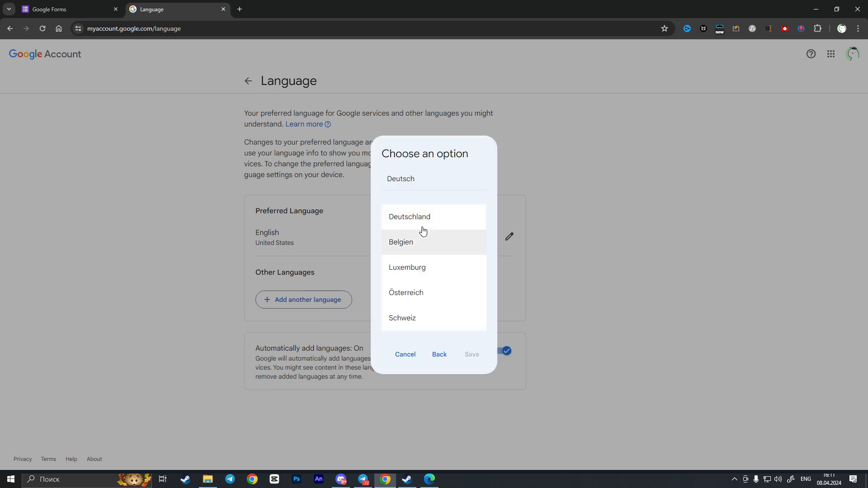
{"action": "mouse_move", "coordinate": [408, 227]}
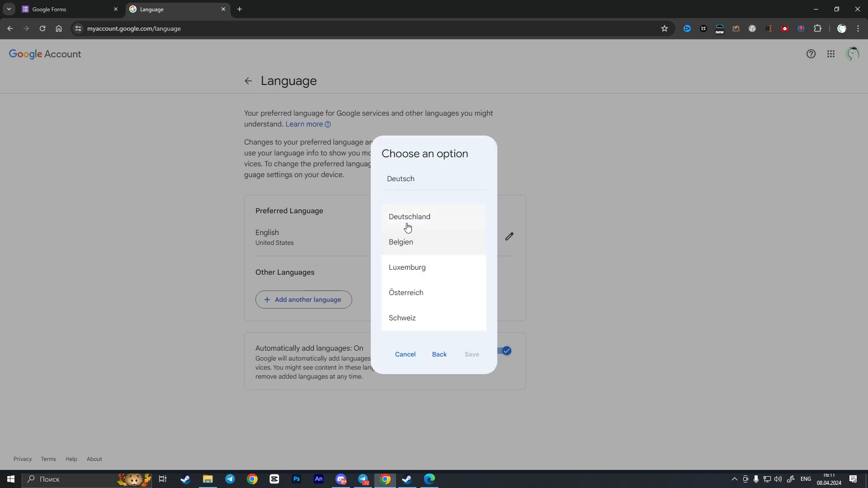
{"action": "left_click", "coordinate": [409, 216]}
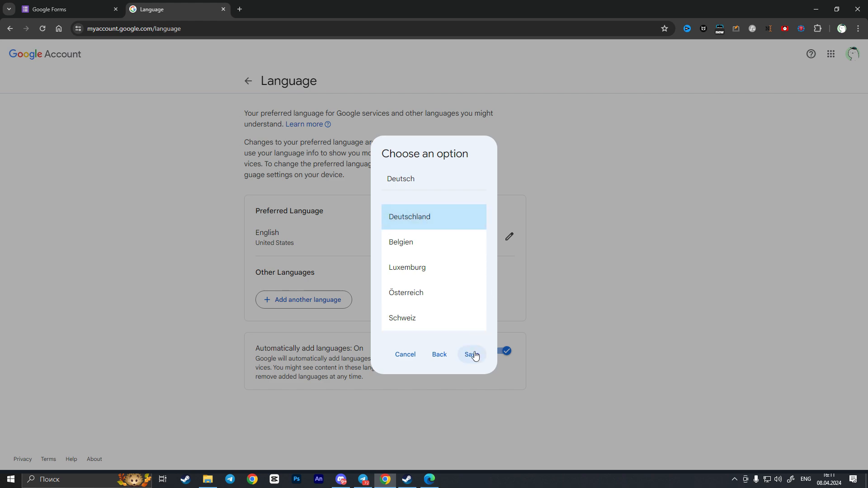
{"action": "left_click", "coordinate": [471, 354]}
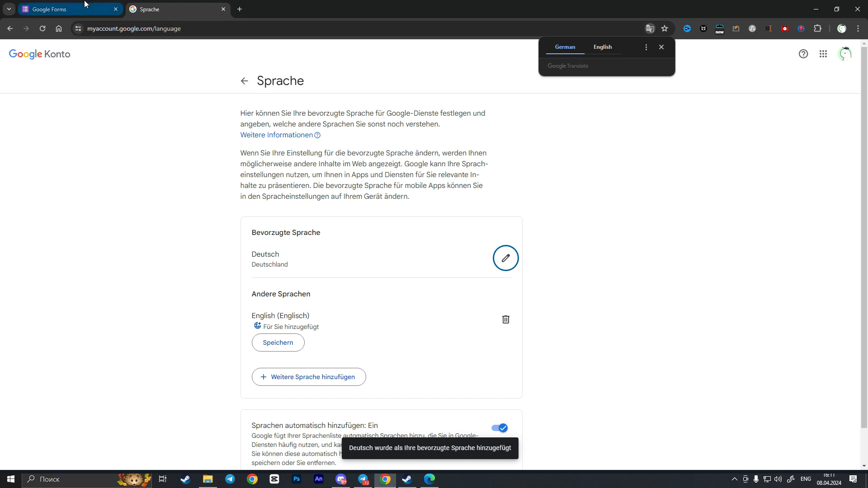
Step: Return to the Google Forms tab to view the home page again
{"action": "left_click", "coordinate": [66, 9]}
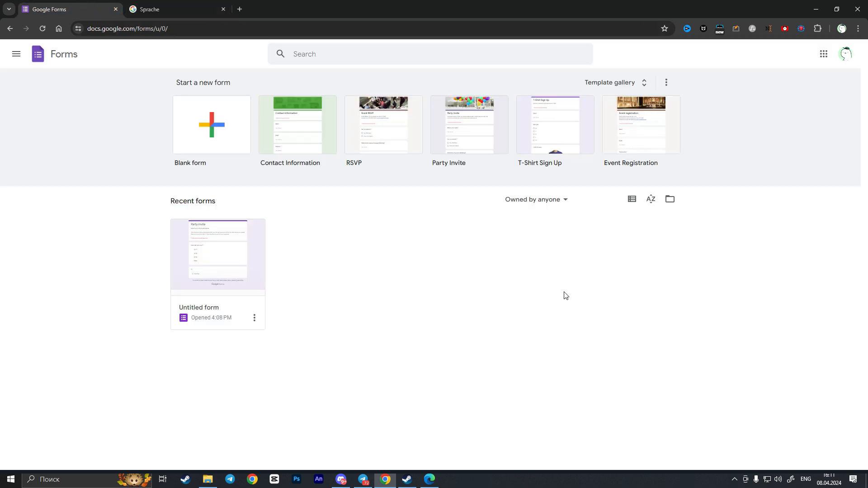
{"action": "mouse_move", "coordinate": [93, 148]}
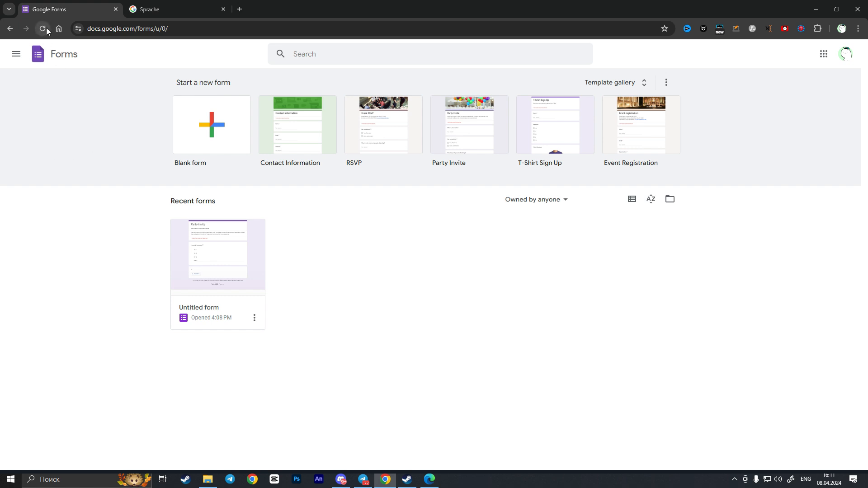
{"action": "mouse_move", "coordinate": [59, 28]}
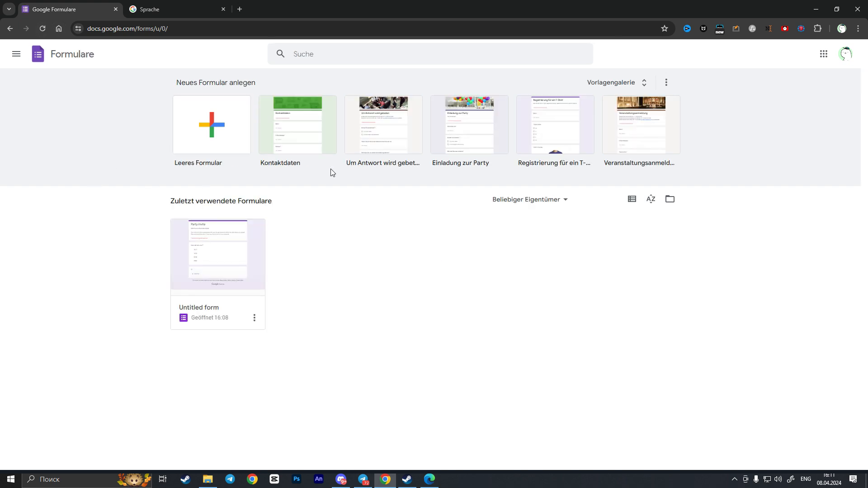
{"action": "mouse_move", "coordinate": [261, 169]}
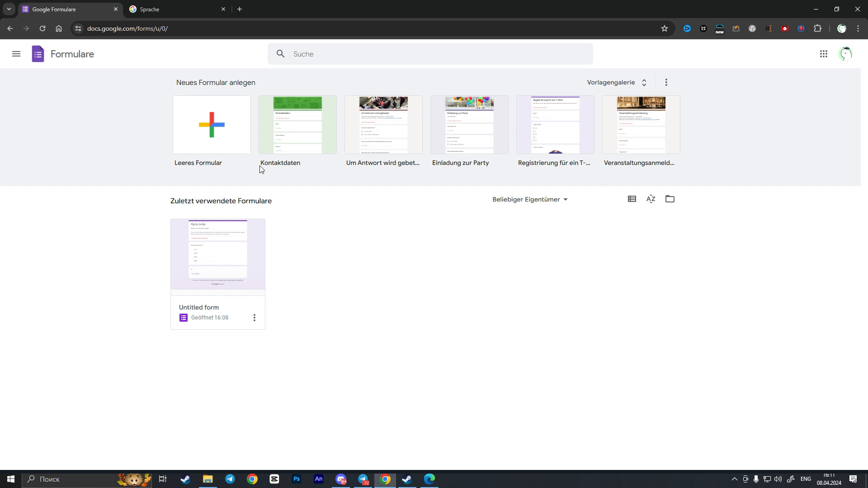
{"action": "mouse_move", "coordinate": [263, 180]}
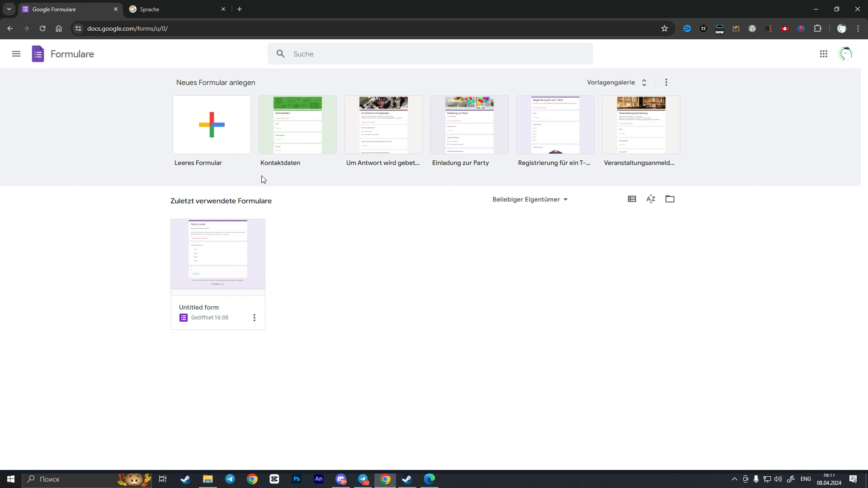
{"action": "mouse_move", "coordinate": [142, 169]}
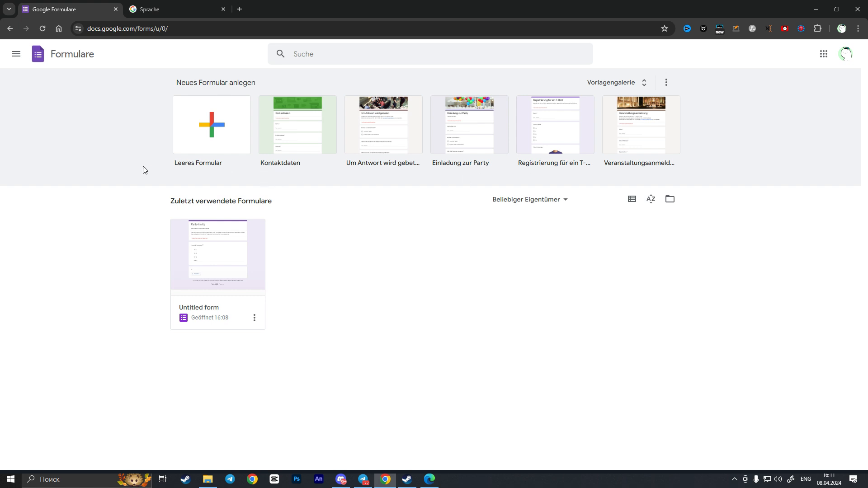
{"action": "mouse_move", "coordinate": [86, 194]}
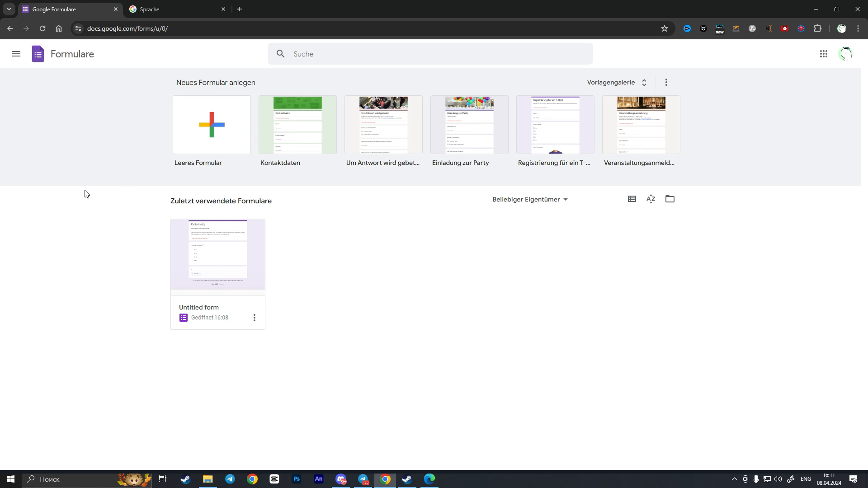
{"action": "mouse_move", "coordinate": [152, 203]}
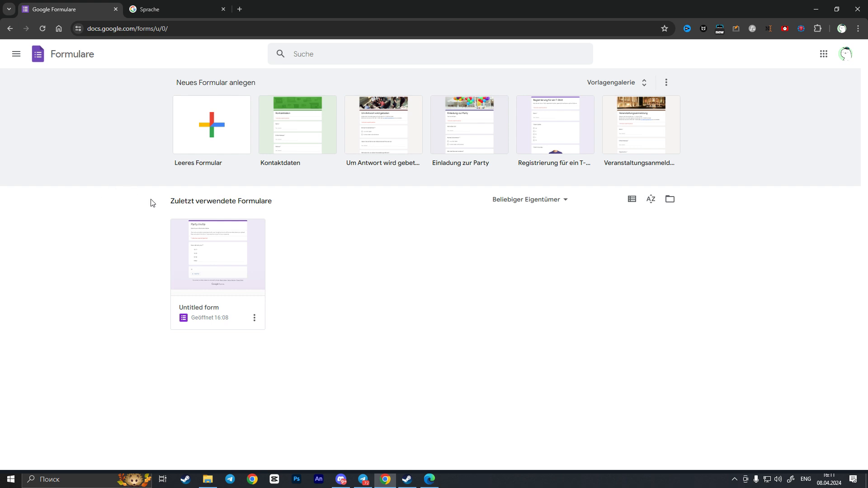